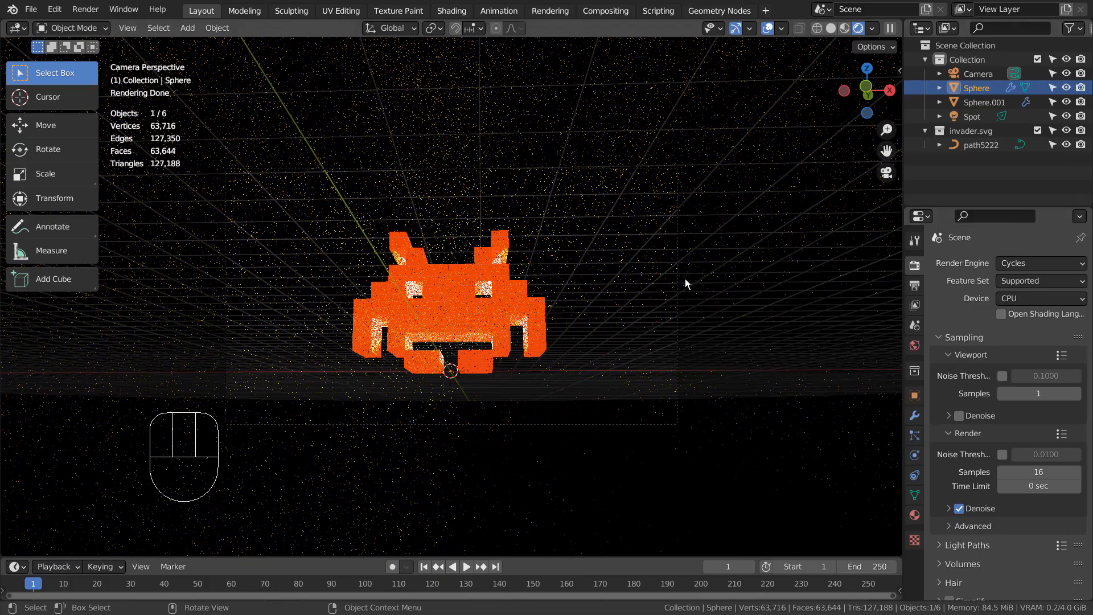
{"action": "mouse_move", "coordinate": [829, 57]}
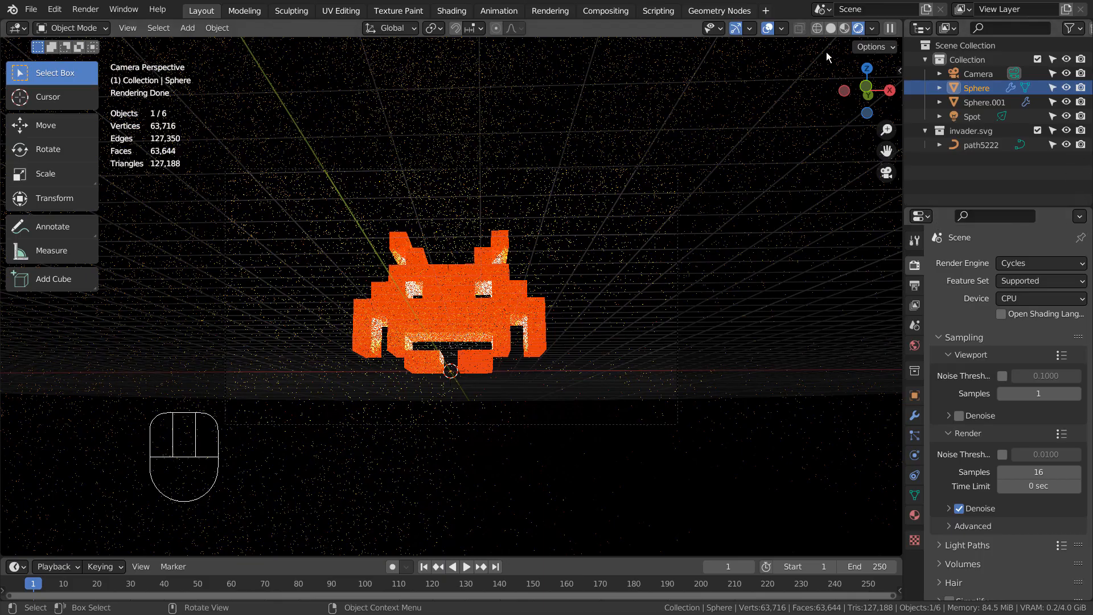
Switch the viewport to Solid shading to show the extruded invader model
{"action": "left_click", "coordinate": [831, 28]}
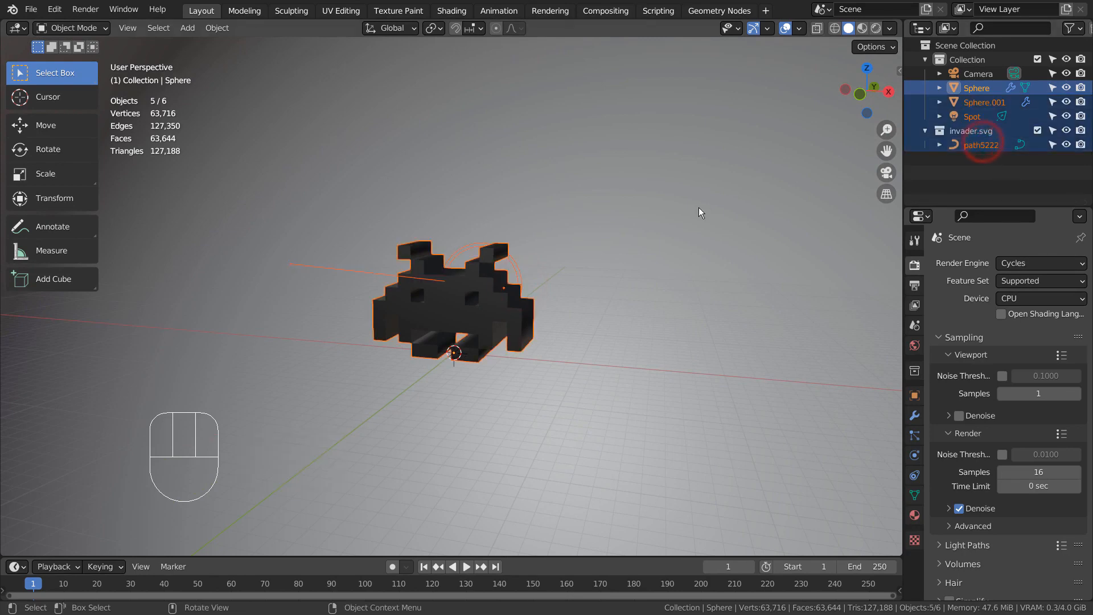
Move the spheres, spotlight and curve into Collection 3, then exclude it and invader.svg
{"action": "key", "text": "m"}
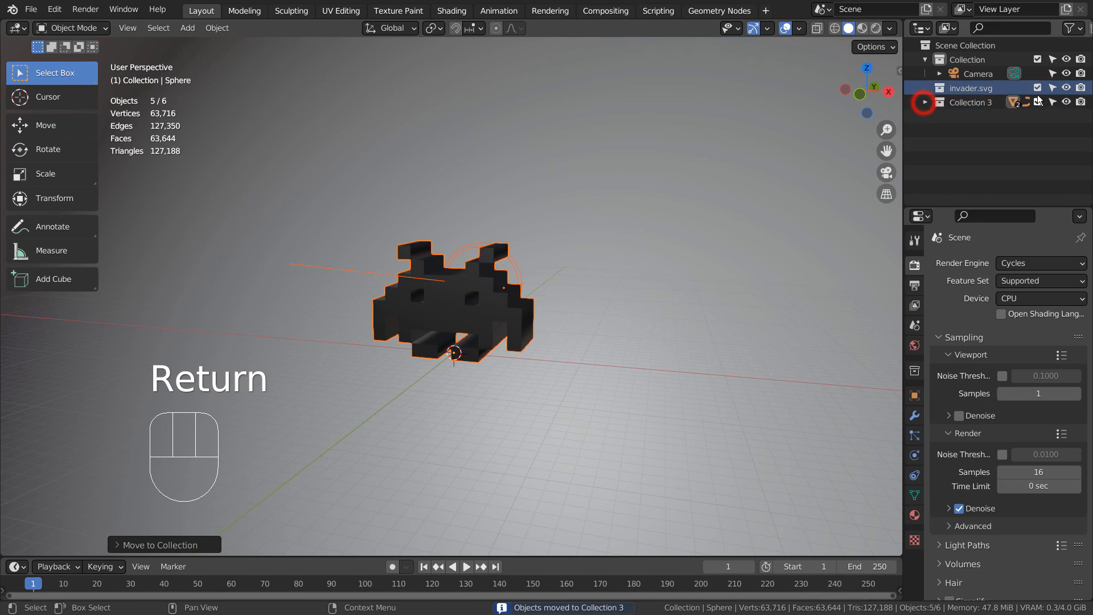
{"action": "left_click", "coordinate": [1065, 87]}
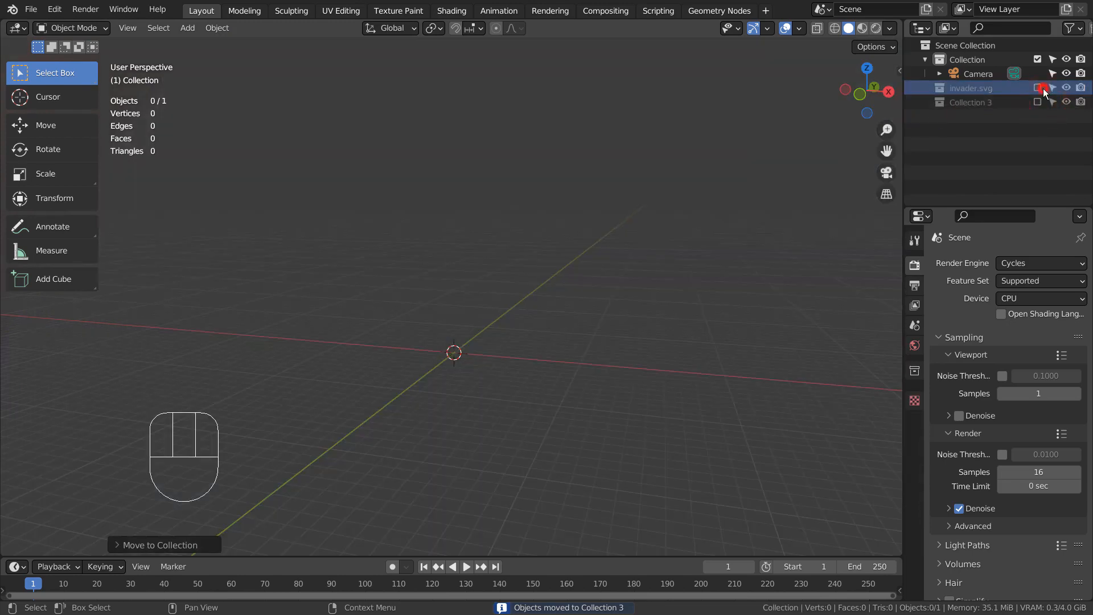
{"action": "left_click", "coordinate": [969, 59]}
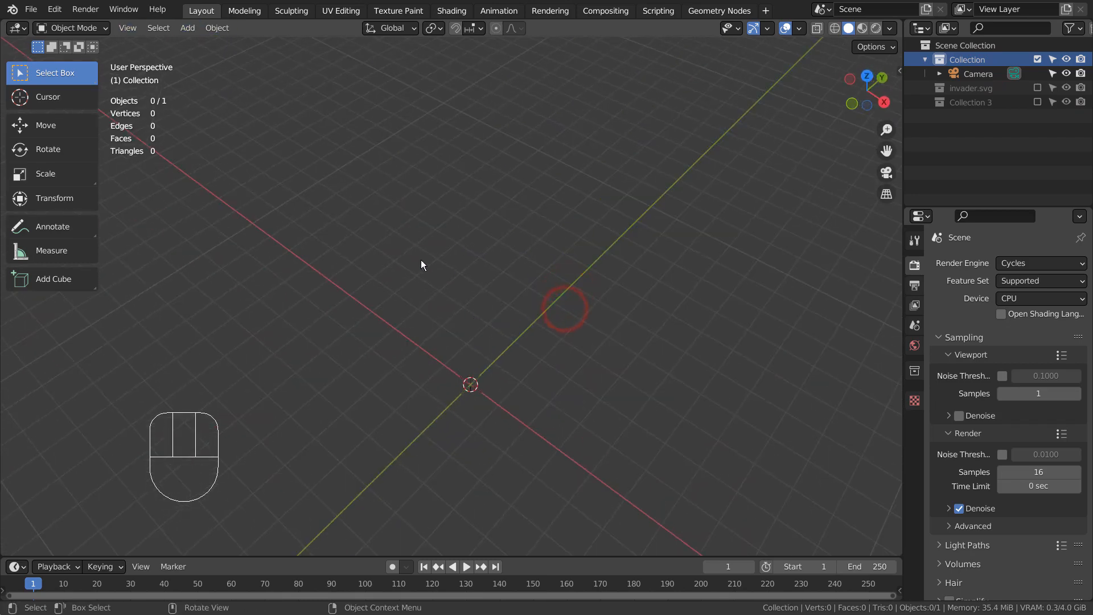
{"action": "key", "text": "shift+a"}
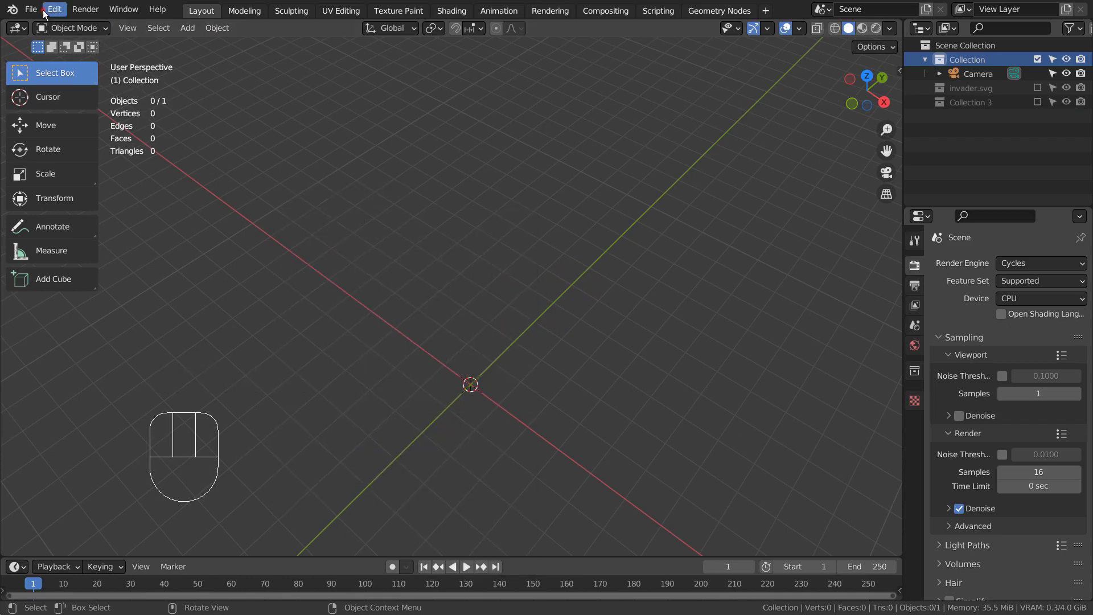
Import the invader SVG again, scale it up and rotate it 90° upright
{"action": "left_click", "coordinate": [30, 9]}
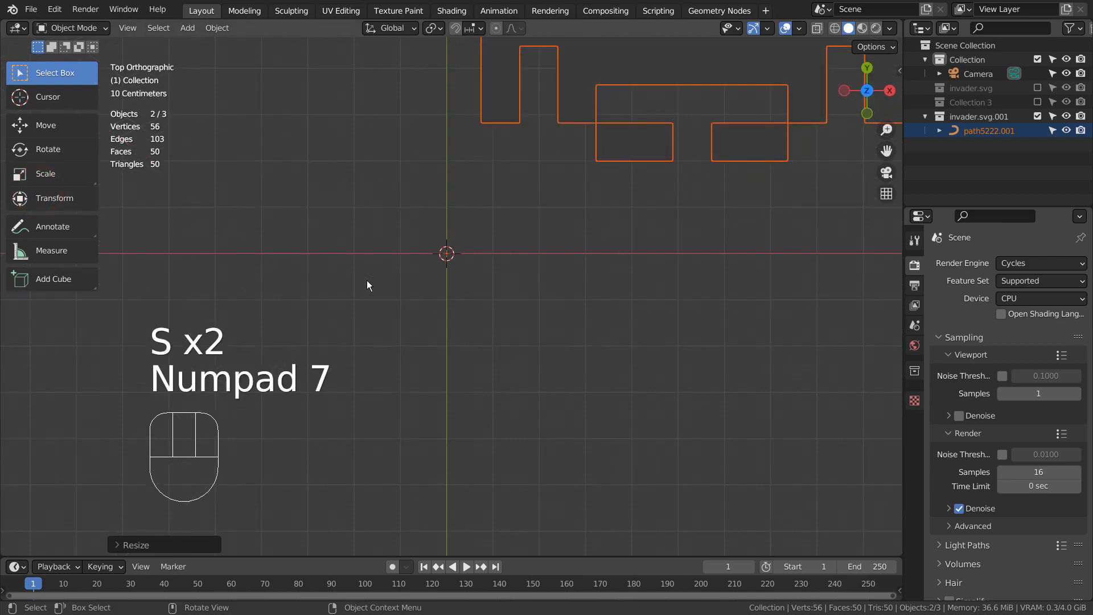
{"action": "key", "text": "g"}
{"action": "type", "text": "90"}
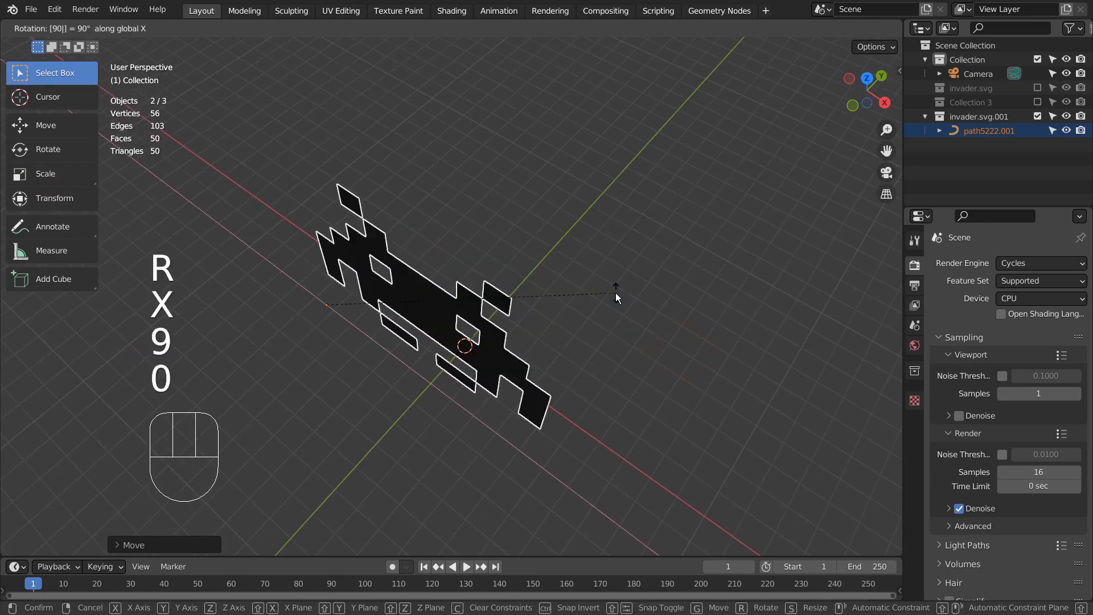
{"action": "key", "text": "Return"}
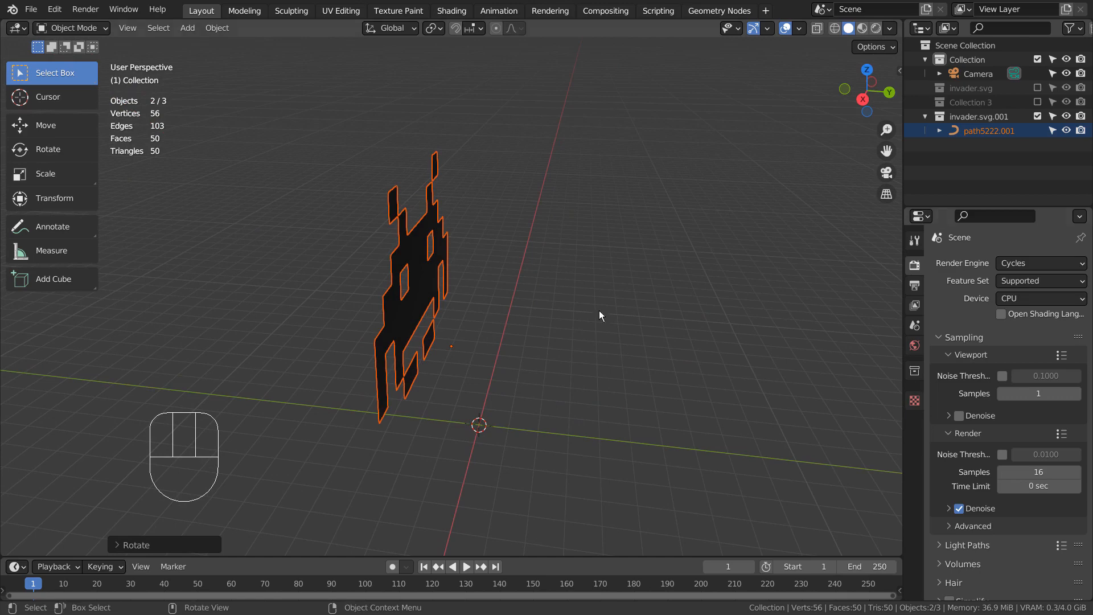
{"action": "left_click", "coordinate": [420, 274]}
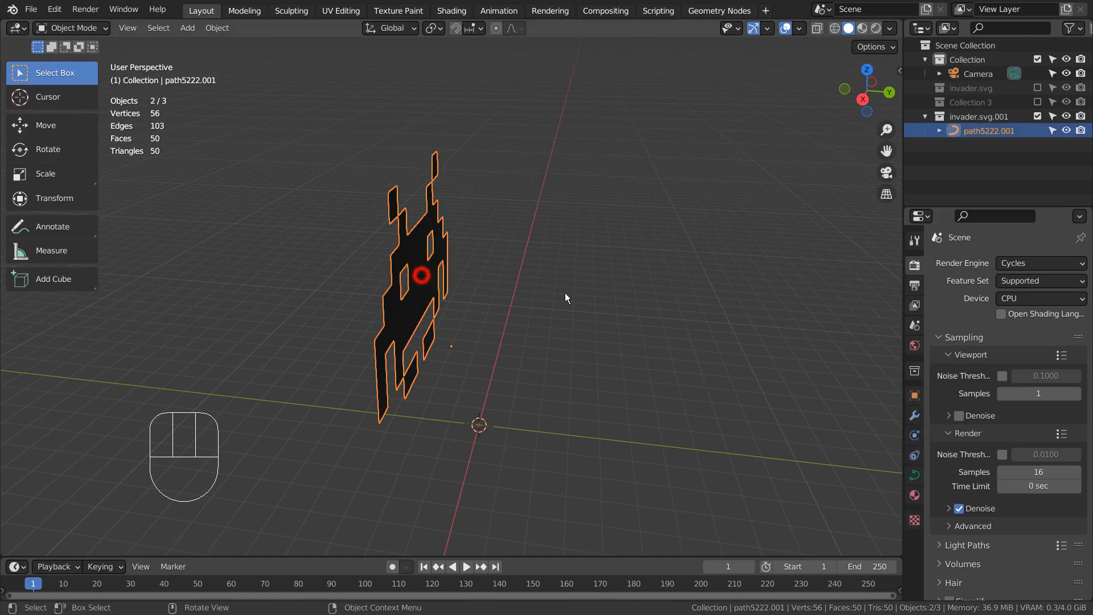
Set the invader curve's Geometry Extrude to about 0.002 m
{"action": "left_click", "coordinate": [913, 457]}
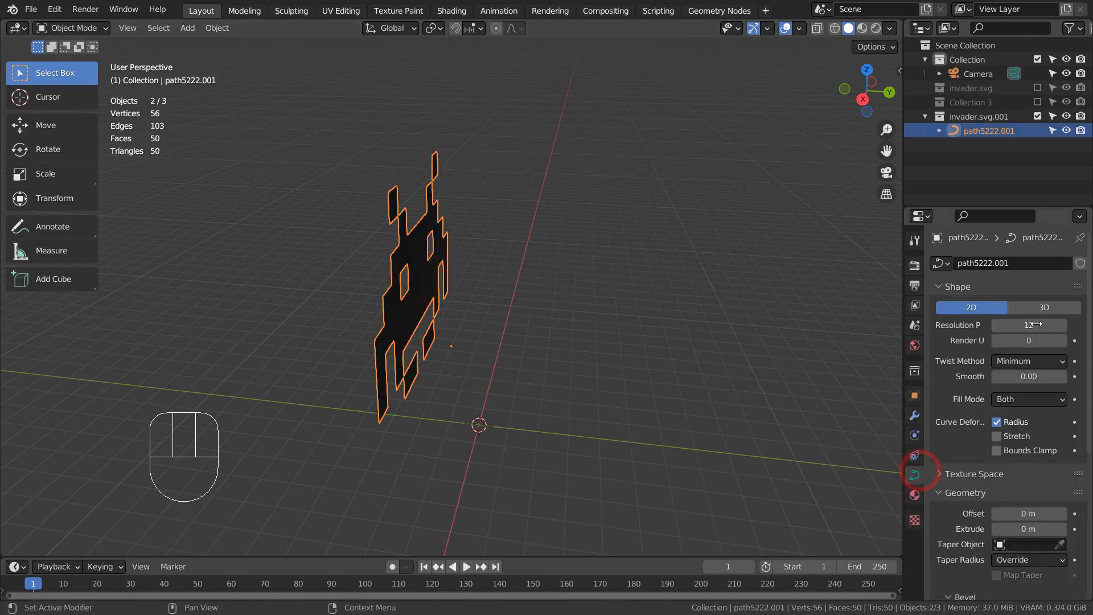
{"action": "scroll", "scroll_direction": "down", "scroll_amount": 3}
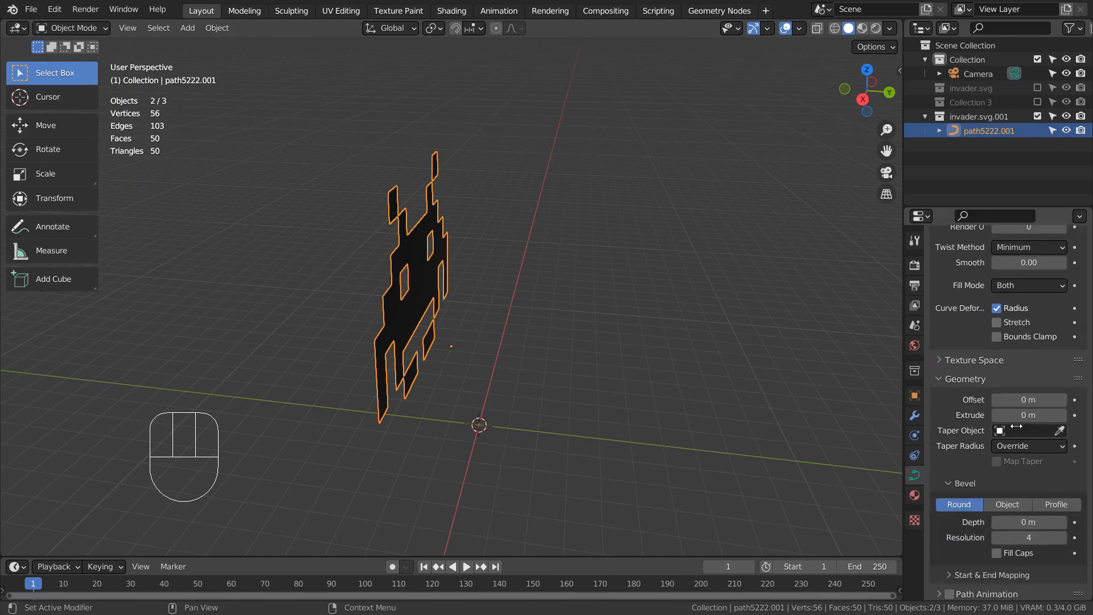
{"action": "scroll", "scroll_direction": "down", "scroll_amount": 3}
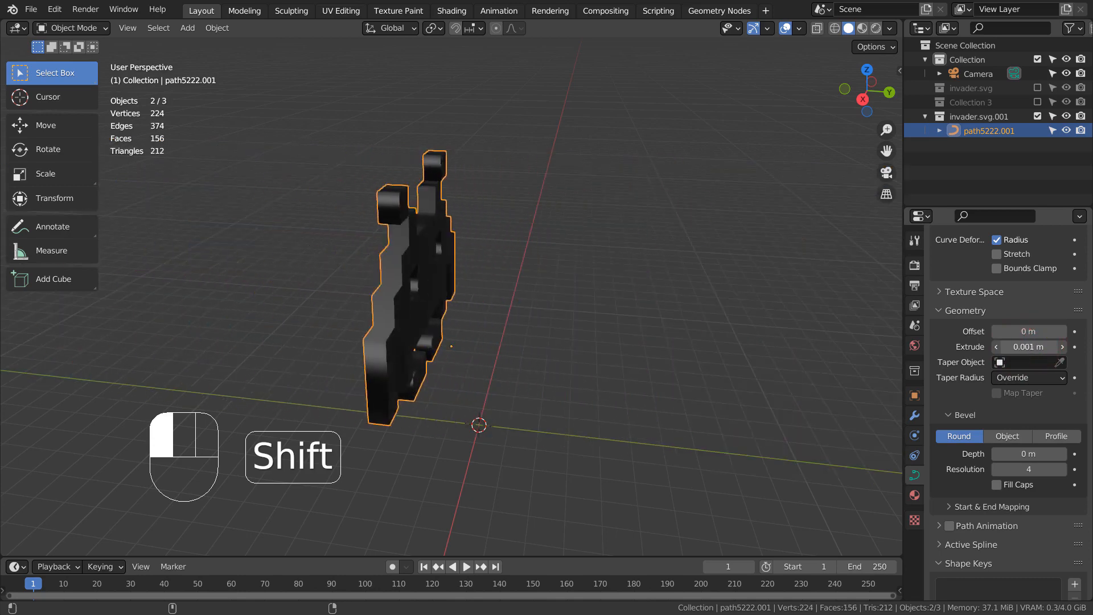
{"action": "left_click", "coordinate": [1060, 347]}
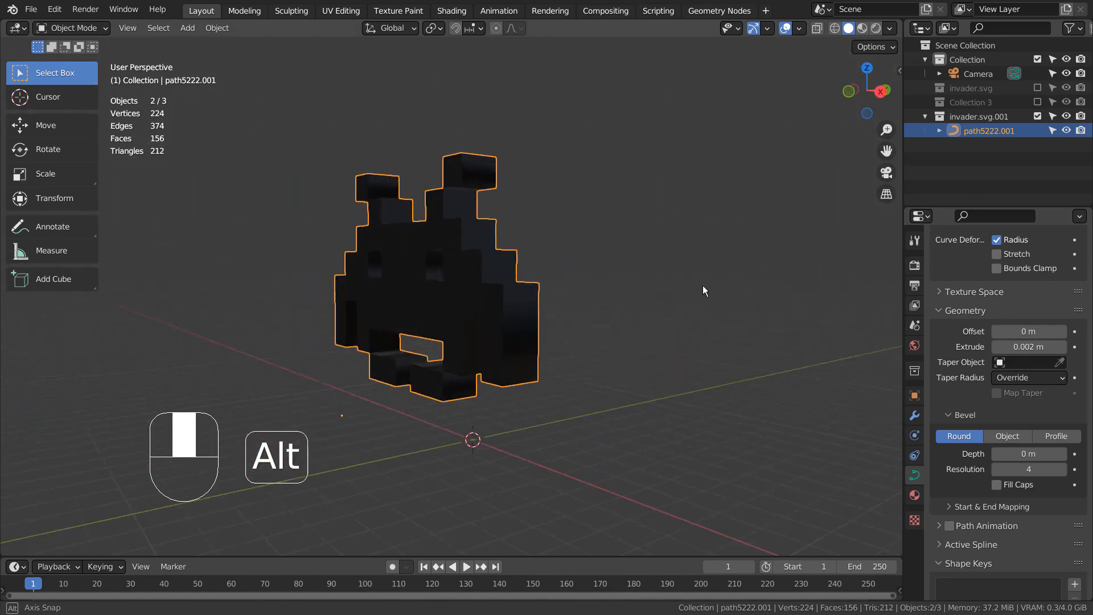
{"action": "left_click", "coordinate": [913, 493]}
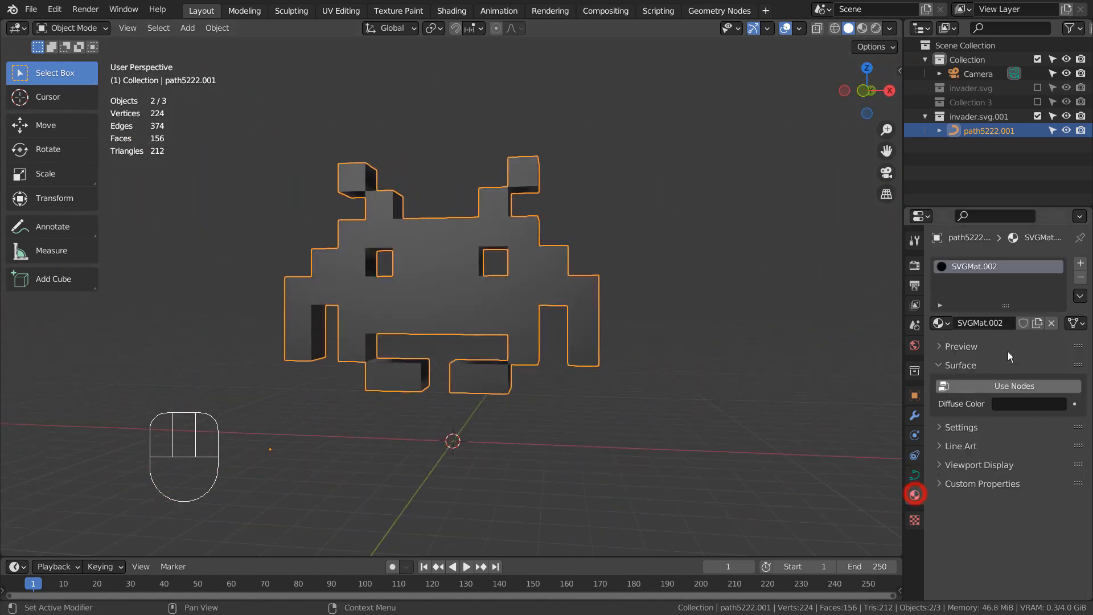
Give the invader an orange, metallic, low-roughness material and preview it rendered
{"action": "left_click", "coordinate": [1007, 385]}
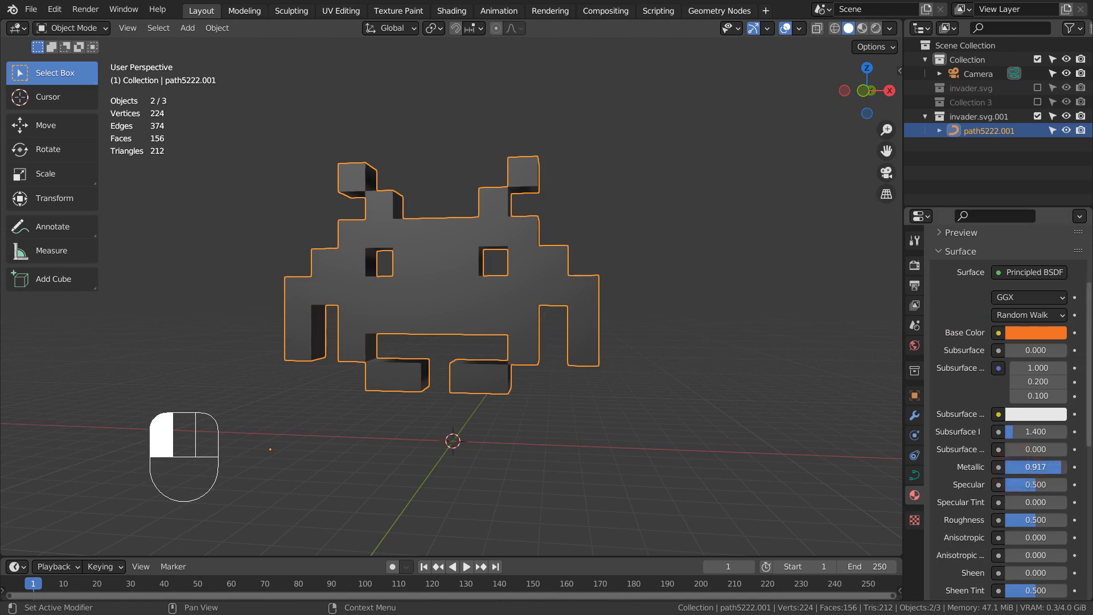
{"action": "left_click", "coordinate": [1037, 519]}
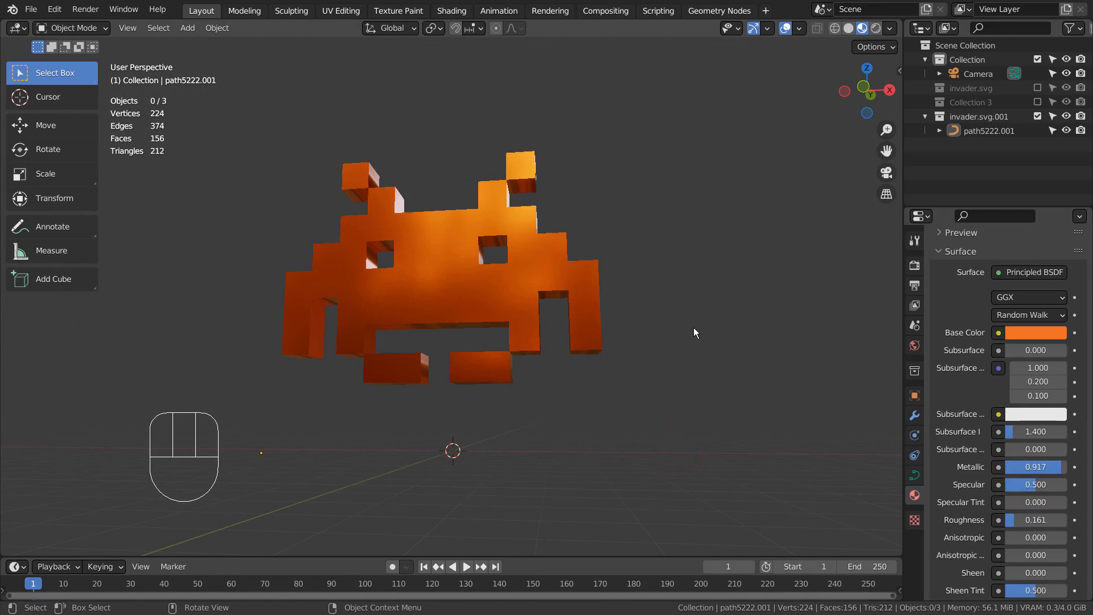
Add a spotlight, rotate and move it to aim at the invader, then resize it
{"action": "key", "text": "shift+a"}
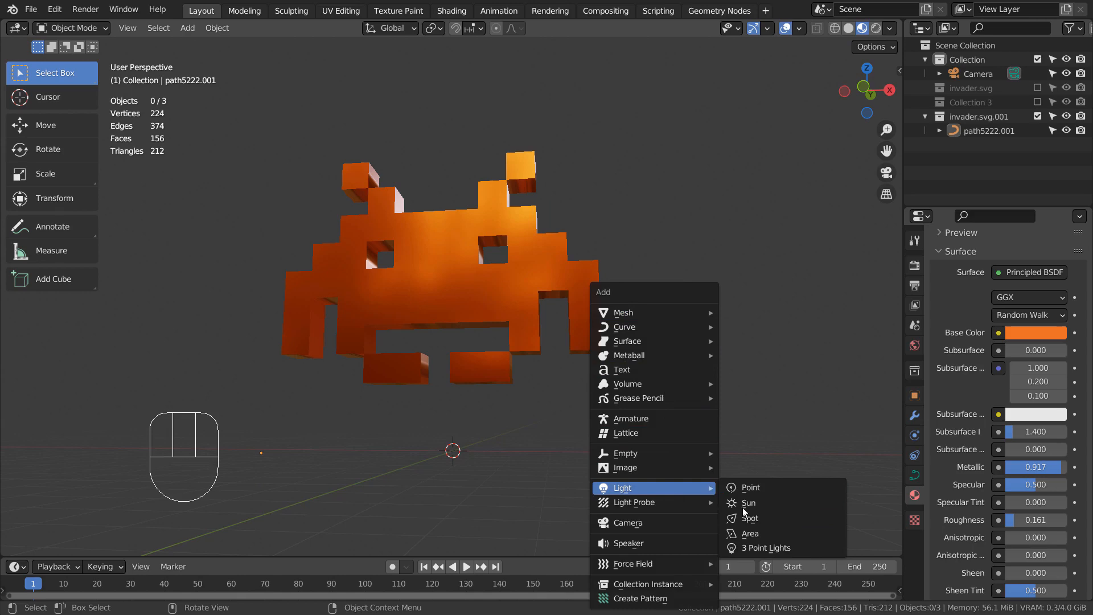
{"action": "left_click", "coordinate": [752, 517]}
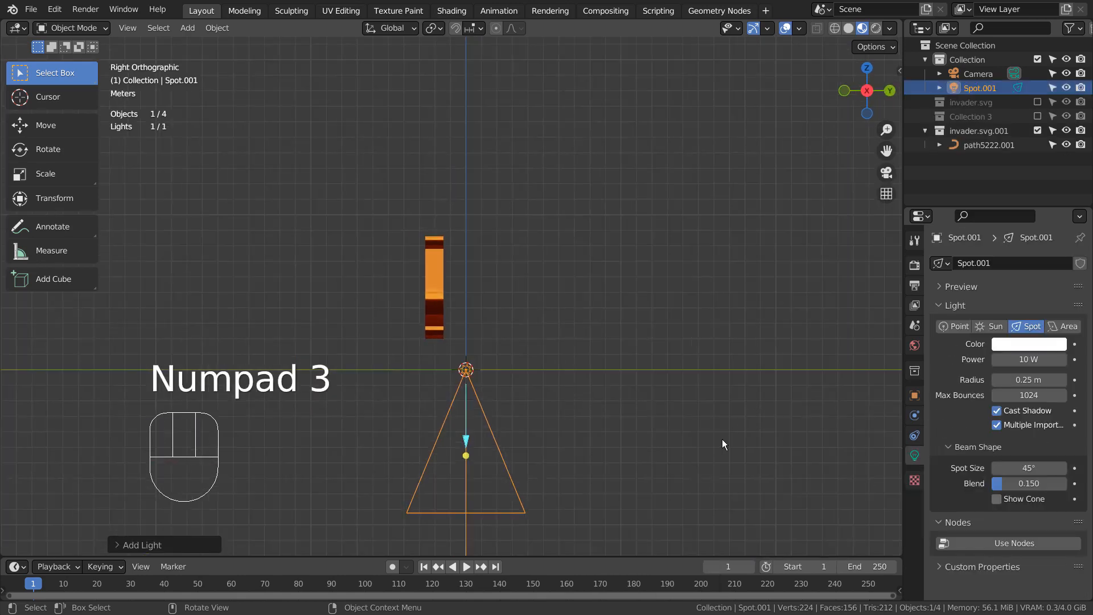
{"action": "key", "text": "r"}
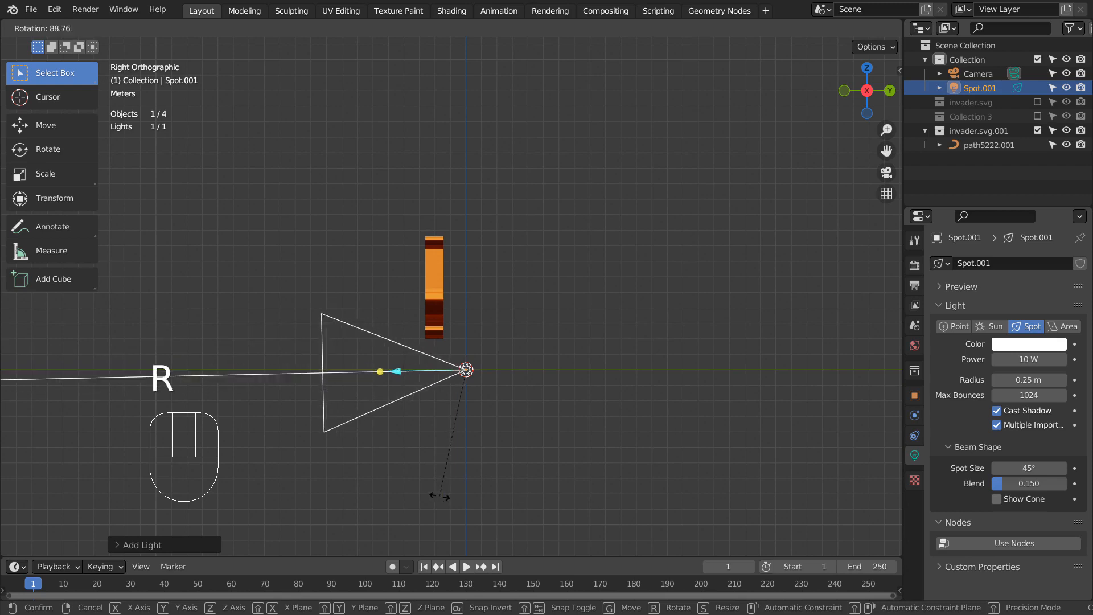
{"action": "key", "text": "ctrl+z"}
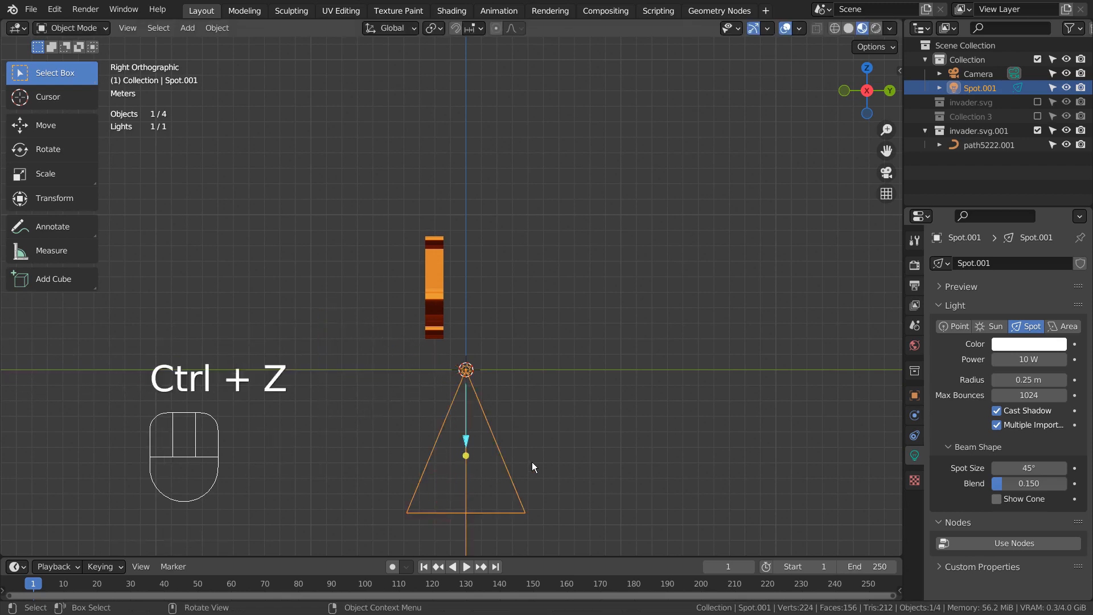
{"action": "key", "text": "r"}
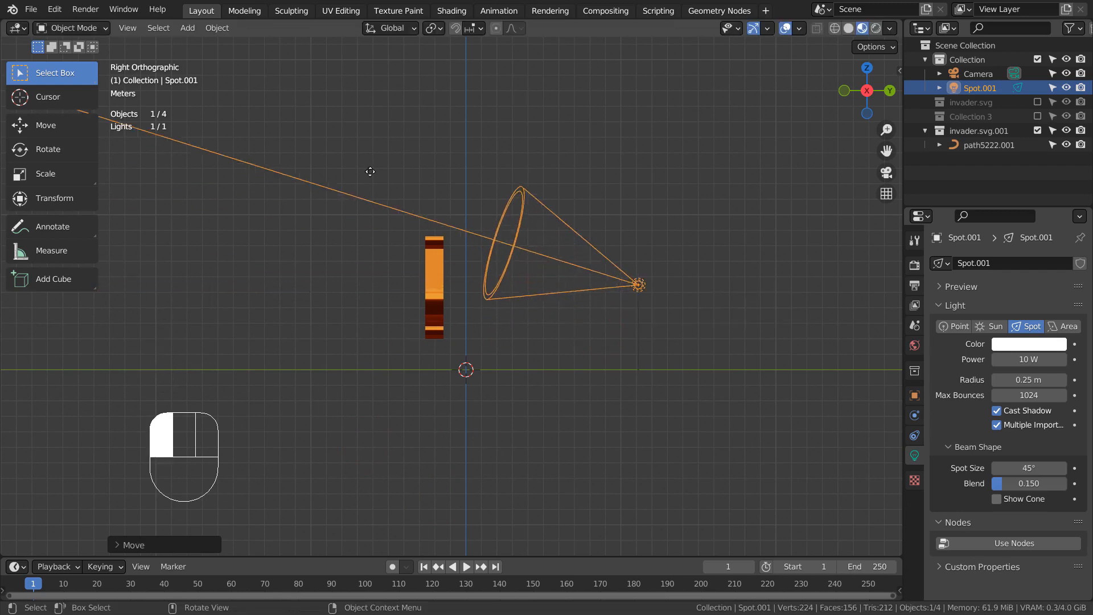
{"action": "key", "text": "ctrl+z"}
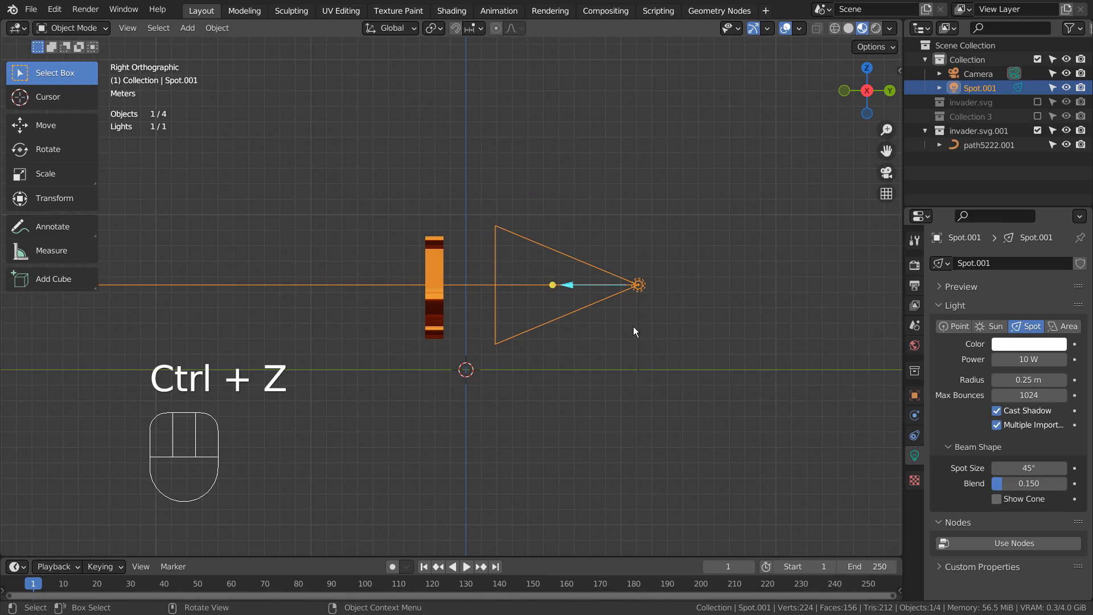
{"action": "key", "text": "s"}
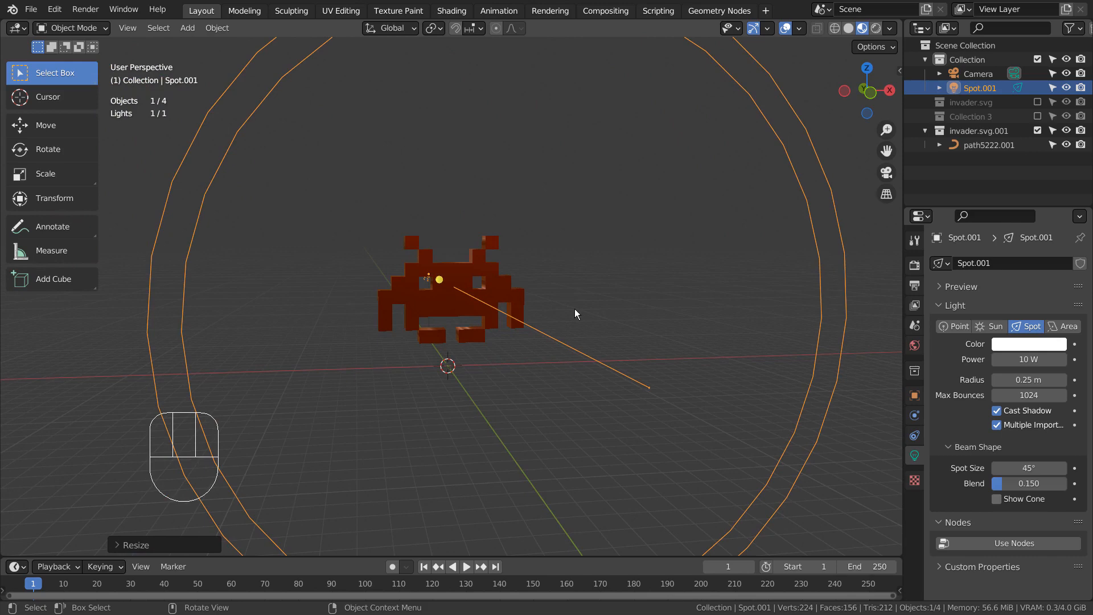
Add a UV sphere scaled up around the invader and subdivide it with Ctrl+3
{"action": "key", "text": "shift"}
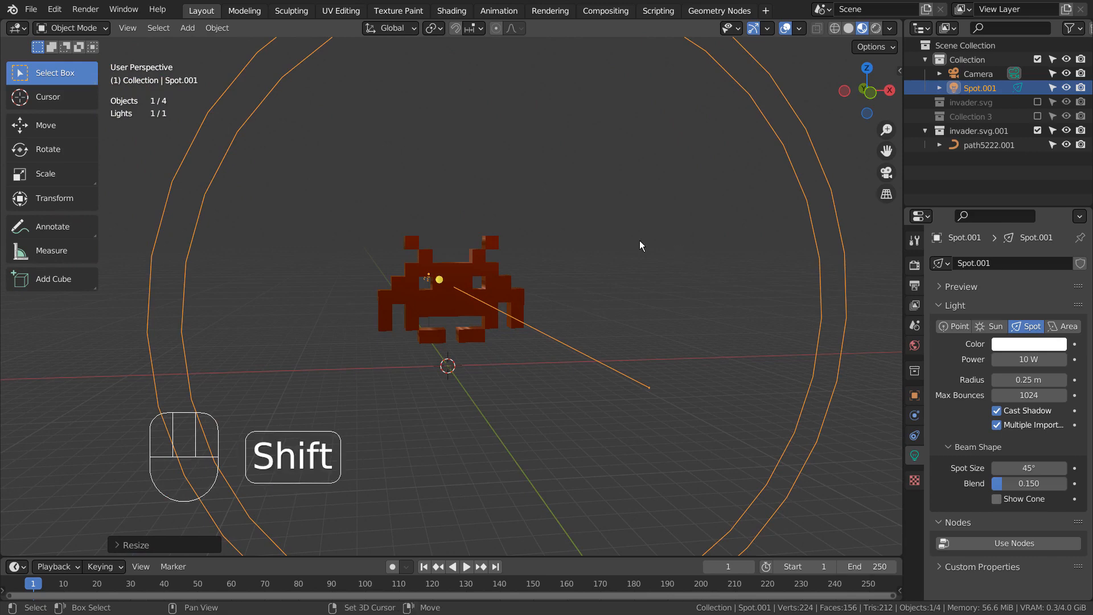
{"action": "key", "text": "shift+a"}
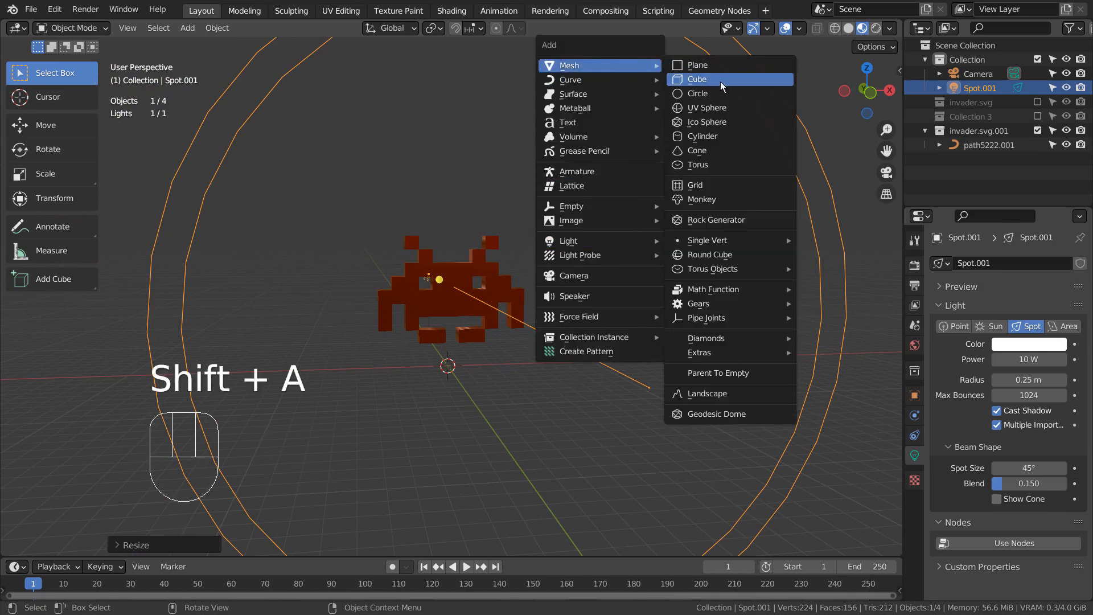
{"action": "left_click", "coordinate": [705, 107]}
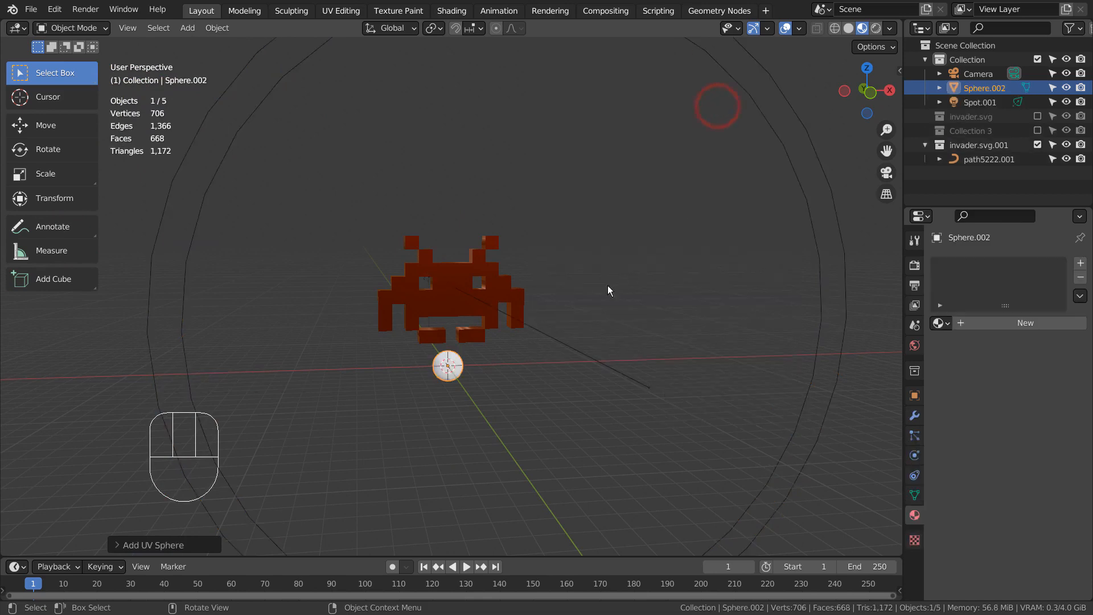
{"action": "key", "text": "s"}
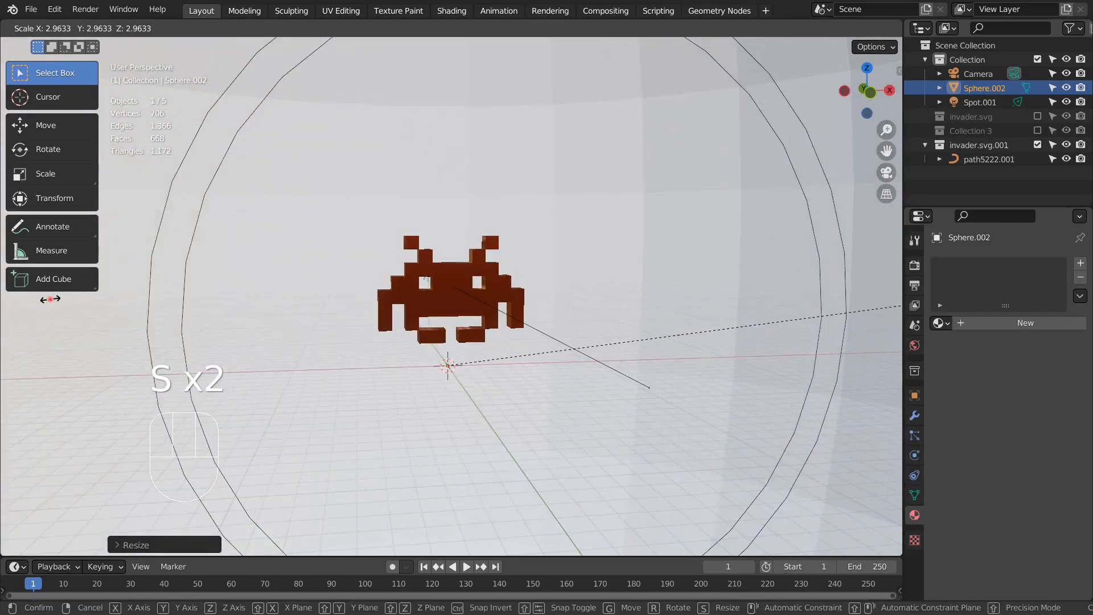
{"action": "key", "text": "ctrl+3"}
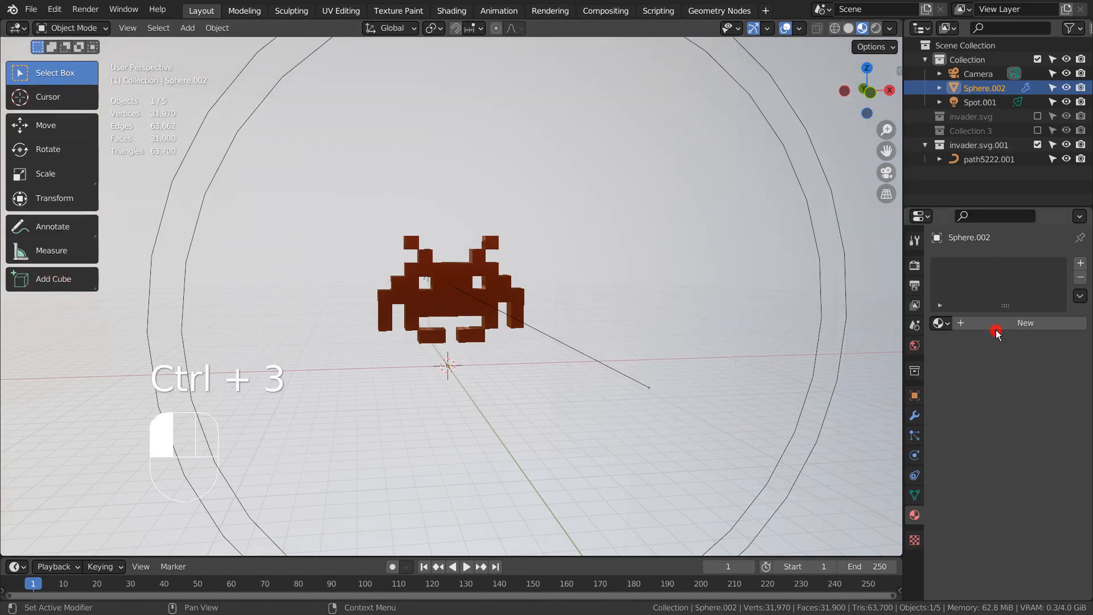
Give the sphere a new black material with Specular set to 0
{"action": "left_click", "coordinate": [1035, 446]}
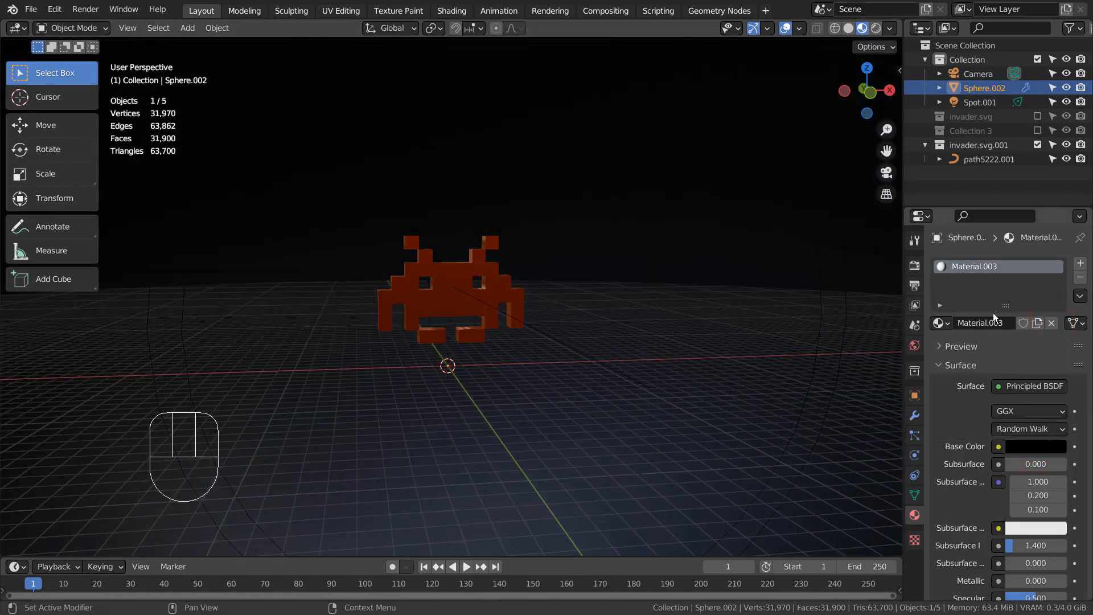
{"action": "scroll", "scroll_direction": "down", "scroll_amount": 3}
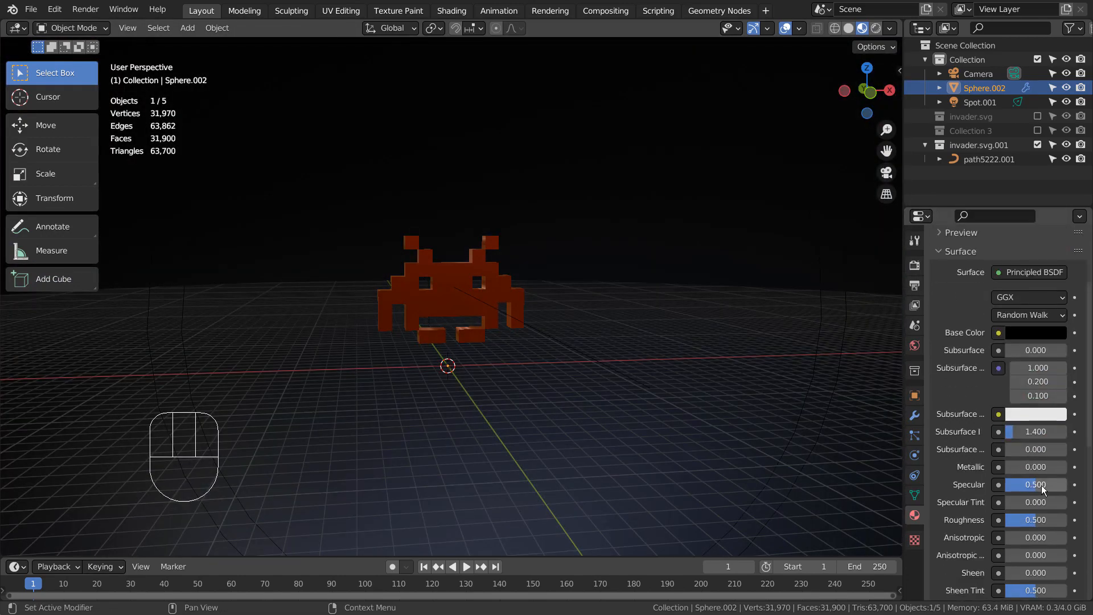
{"action": "left_click", "coordinate": [1041, 485]}
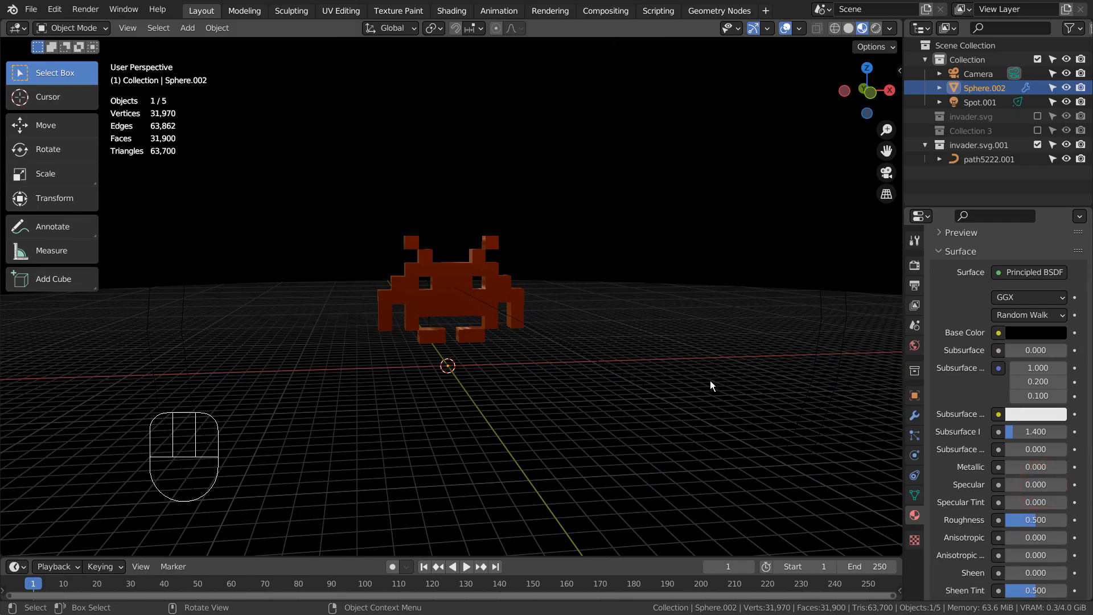
Preview the scene in Rendered shading and set Spot.001's power to 1111 W
{"action": "left_click", "coordinate": [870, 28]}
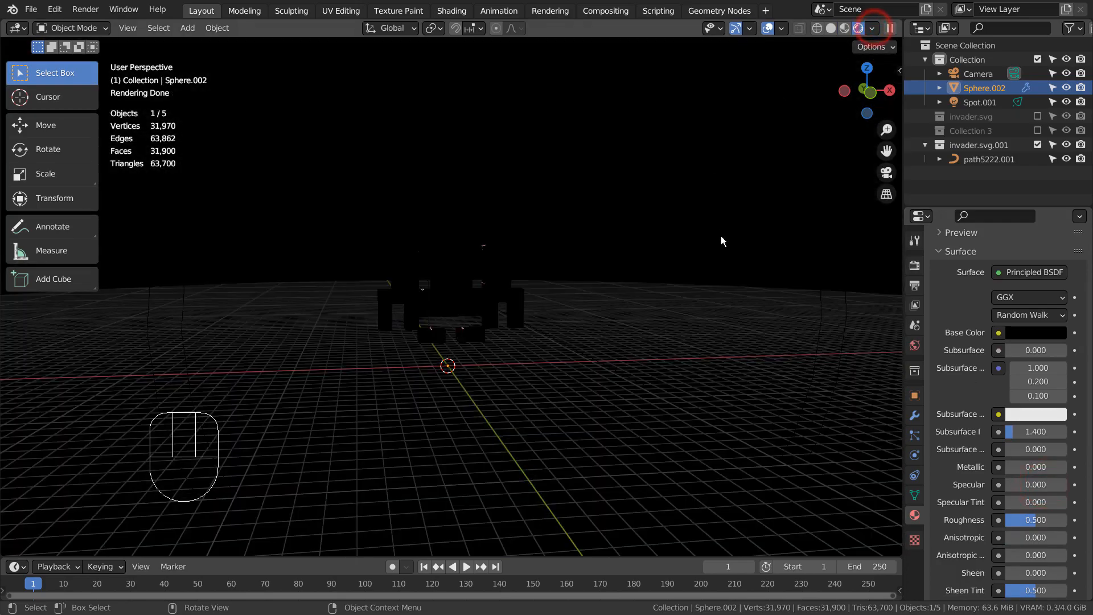
{"action": "key", "text": "alt"}
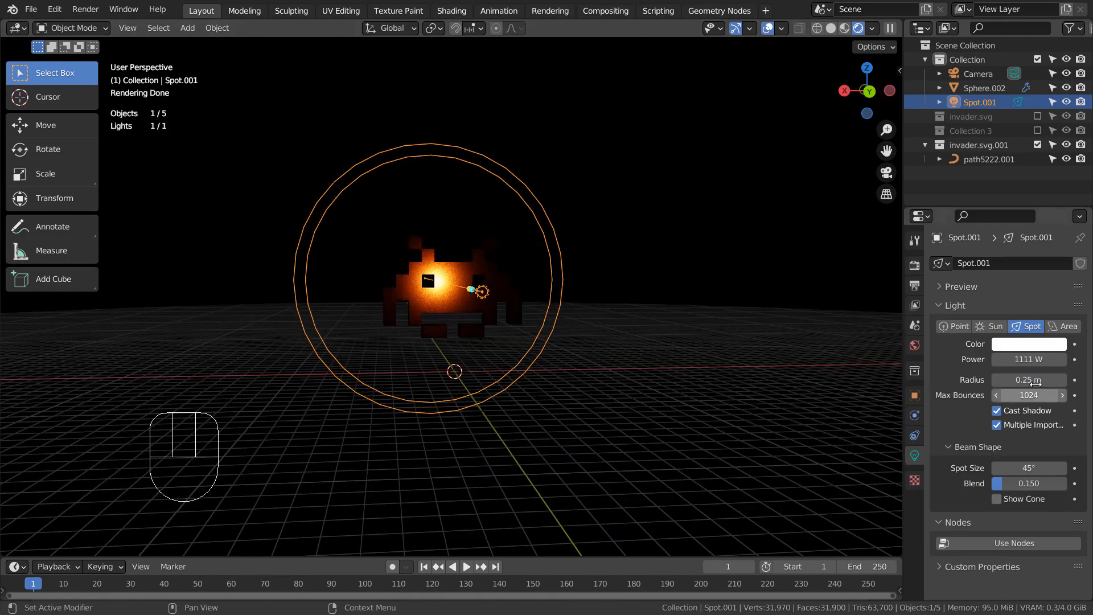
{"action": "double_click", "coordinate": [1027, 359]}
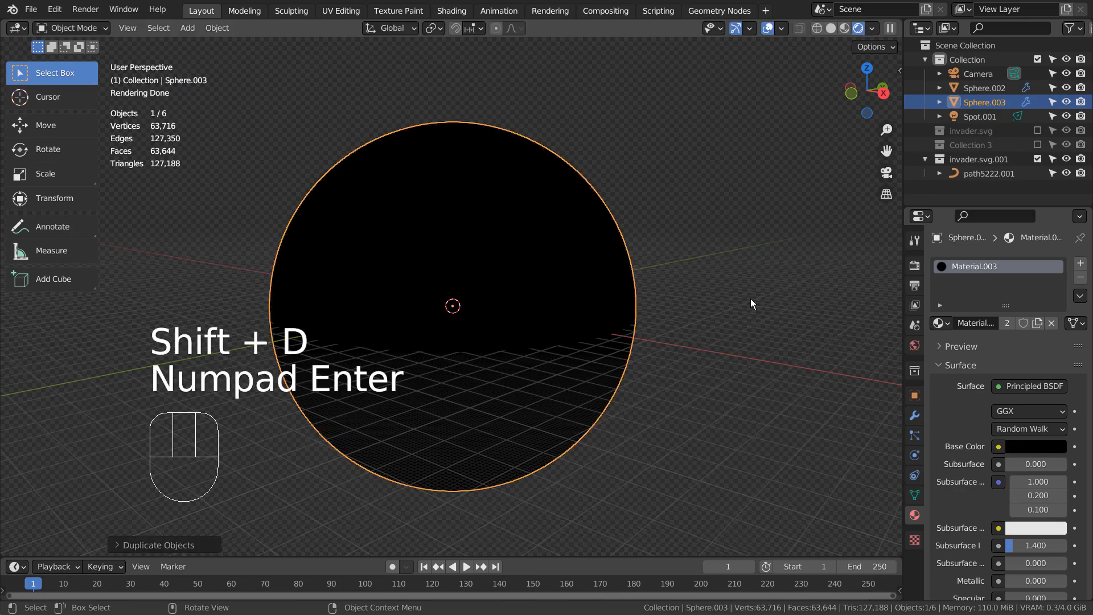
Resize Sphere.003 slightly and give it new Material.004 in the Shading workspace
{"action": "key", "text": "s"}
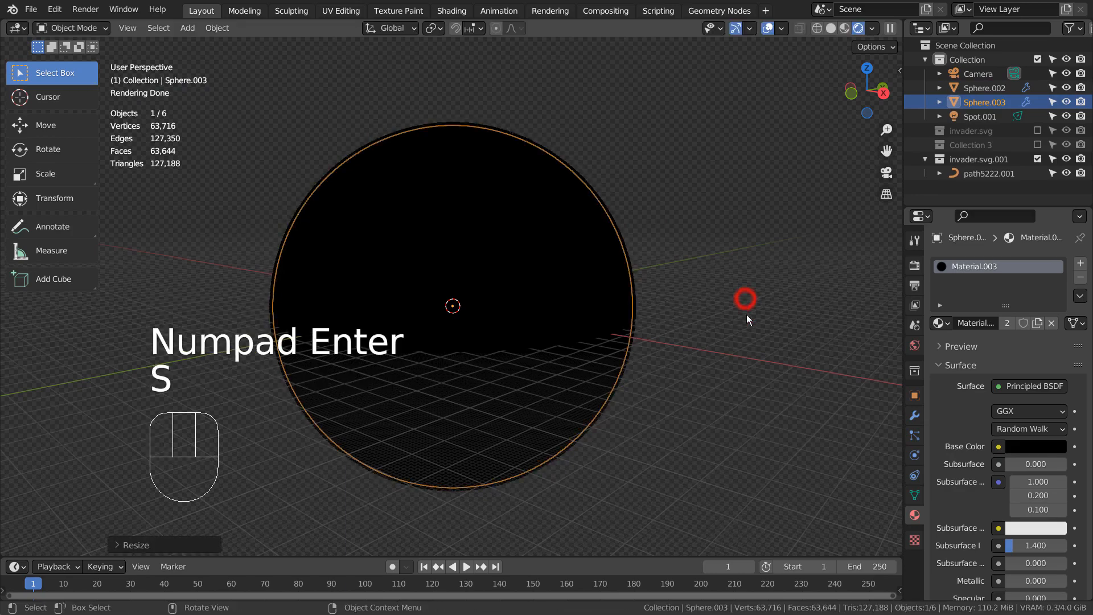
{"action": "left_click", "coordinate": [451, 10]}
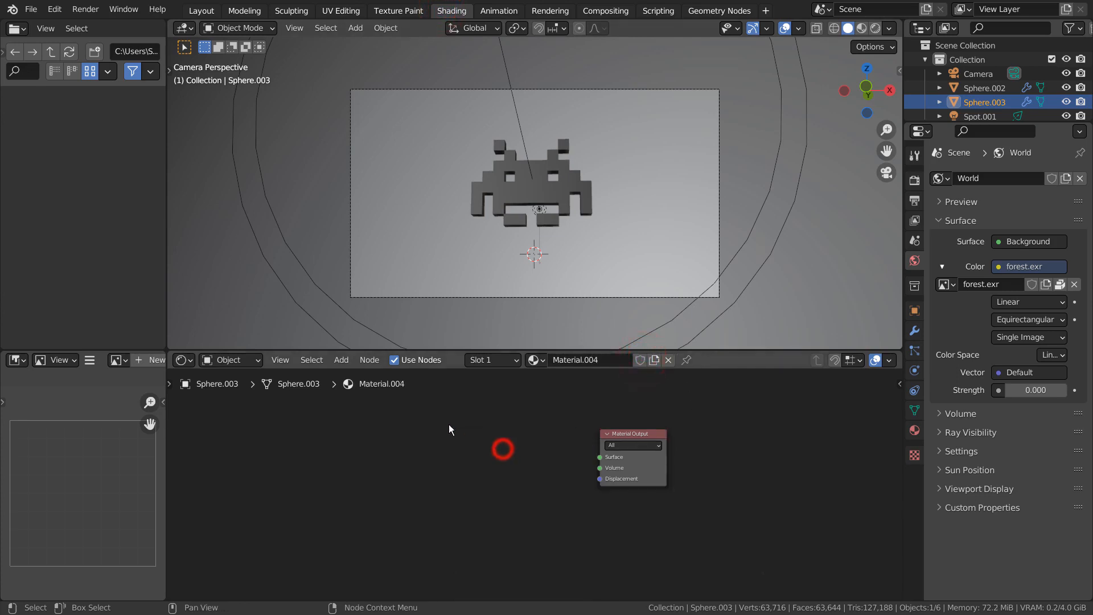
Add a Volume Scatter node to the output Volume, with black color and density 0.001
{"action": "type", "text": "sca"}
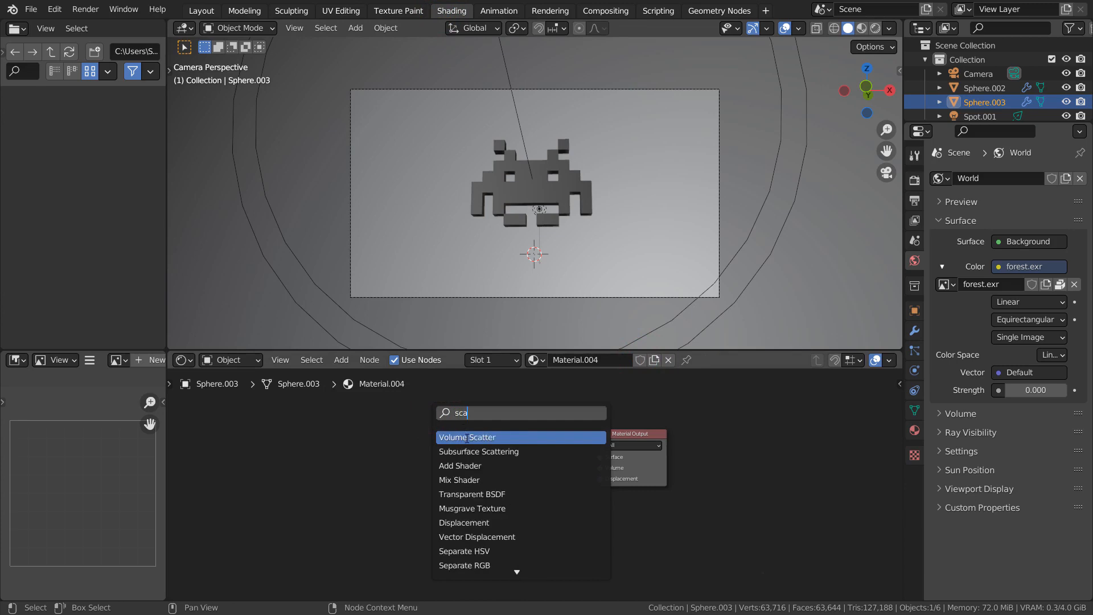
{"action": "left_click", "coordinate": [467, 437]}
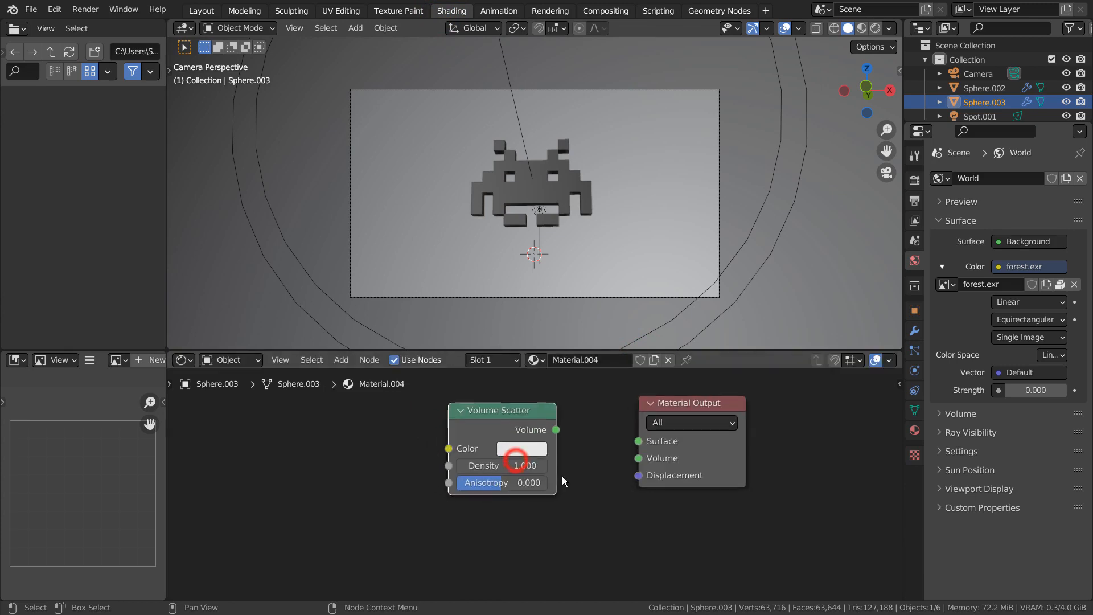
{"action": "scroll", "scroll_direction": "up", "scroll_amount": 3}
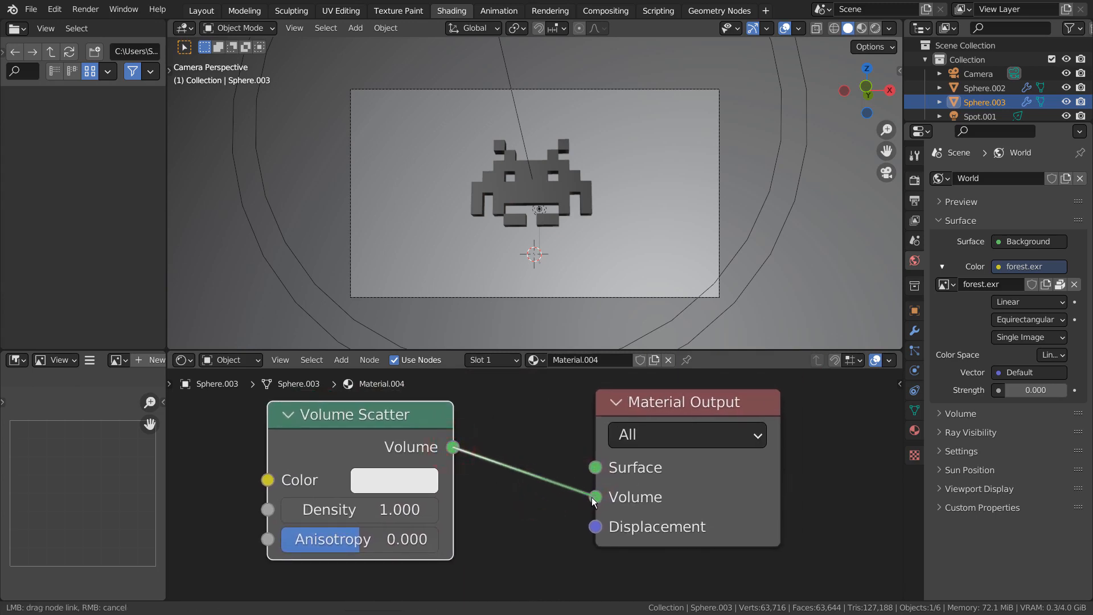
{"action": "left_click", "coordinate": [592, 496]}
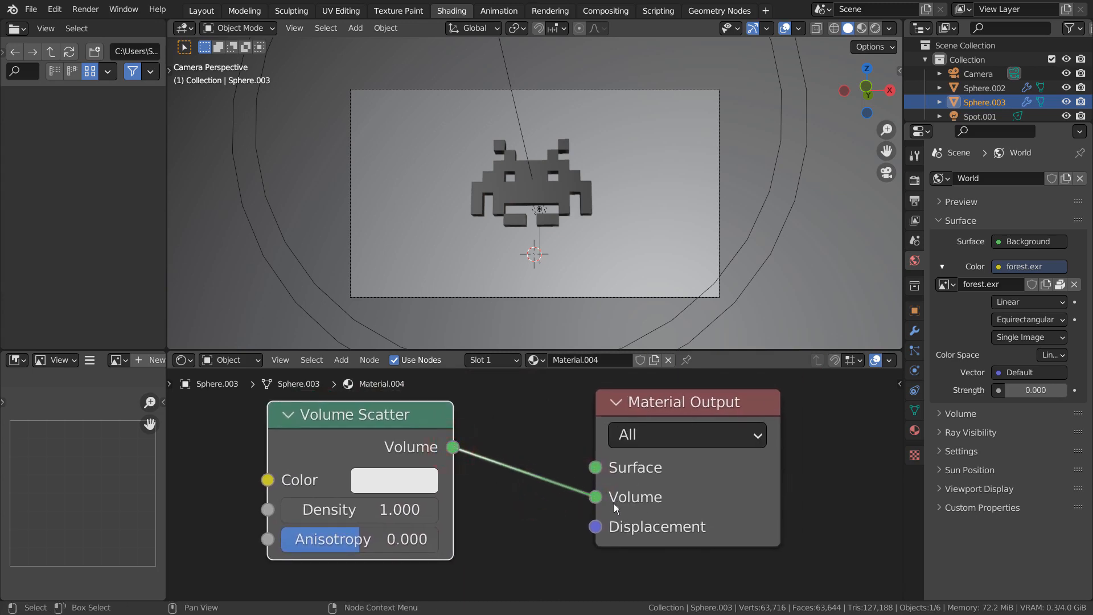
{"action": "left_click", "coordinate": [394, 479]}
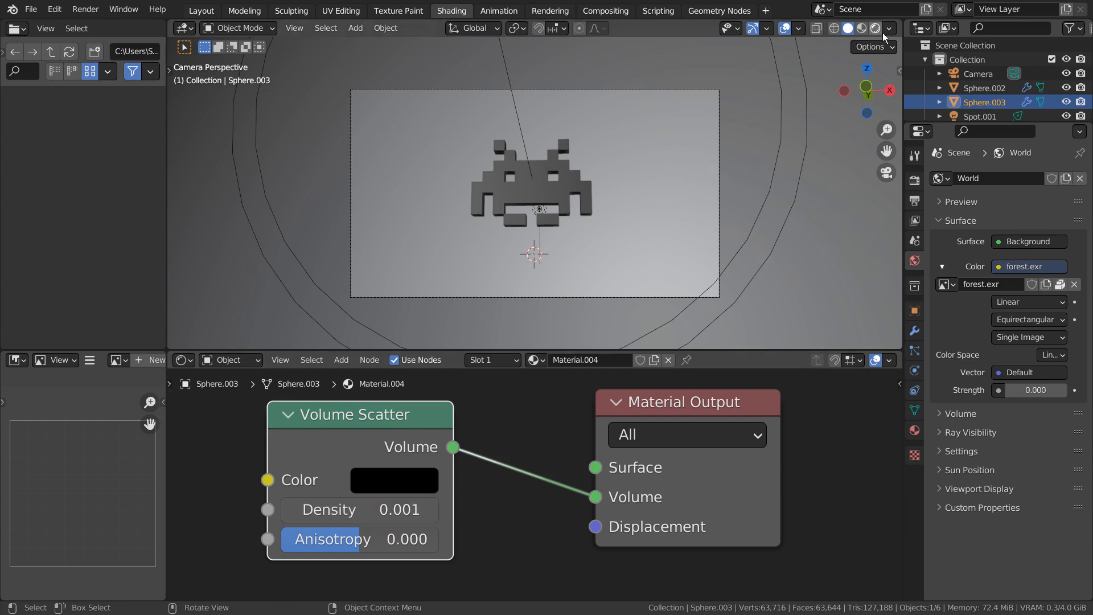
Show the viewport as a Cycles render, with Volume Scatter white at density 0.010
{"action": "left_click", "coordinate": [869, 28]}
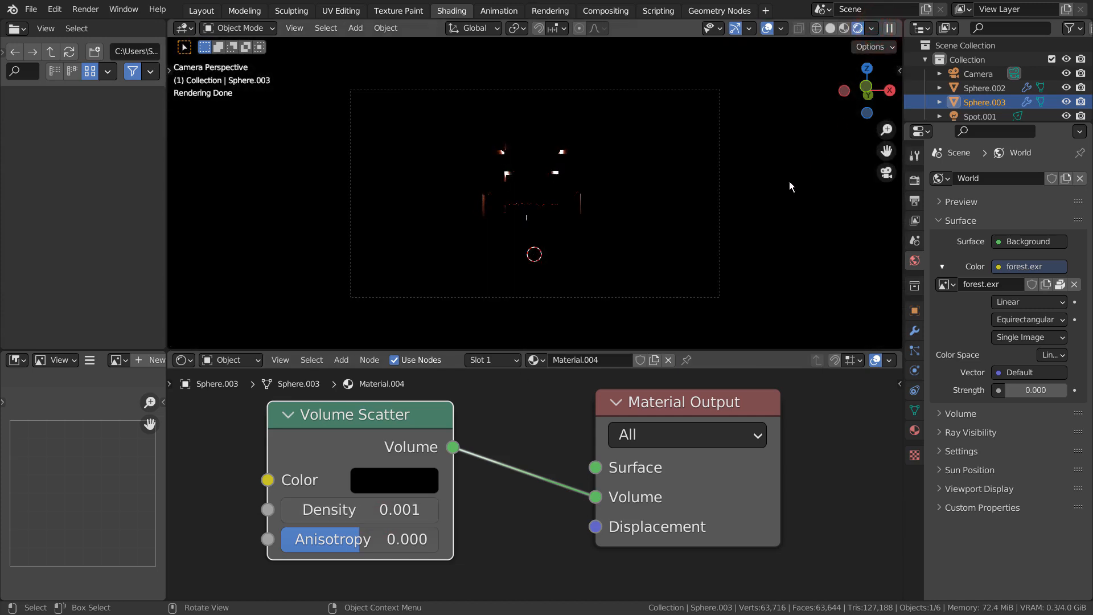
{"action": "mouse_move", "coordinate": [711, 357]}
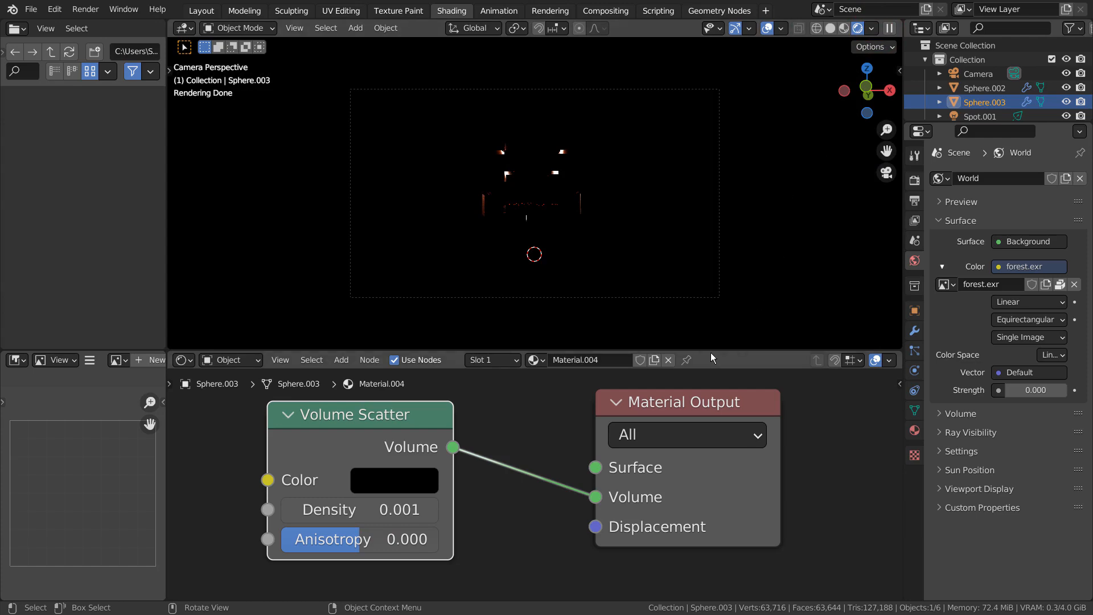
{"action": "left_click", "coordinate": [394, 480]}
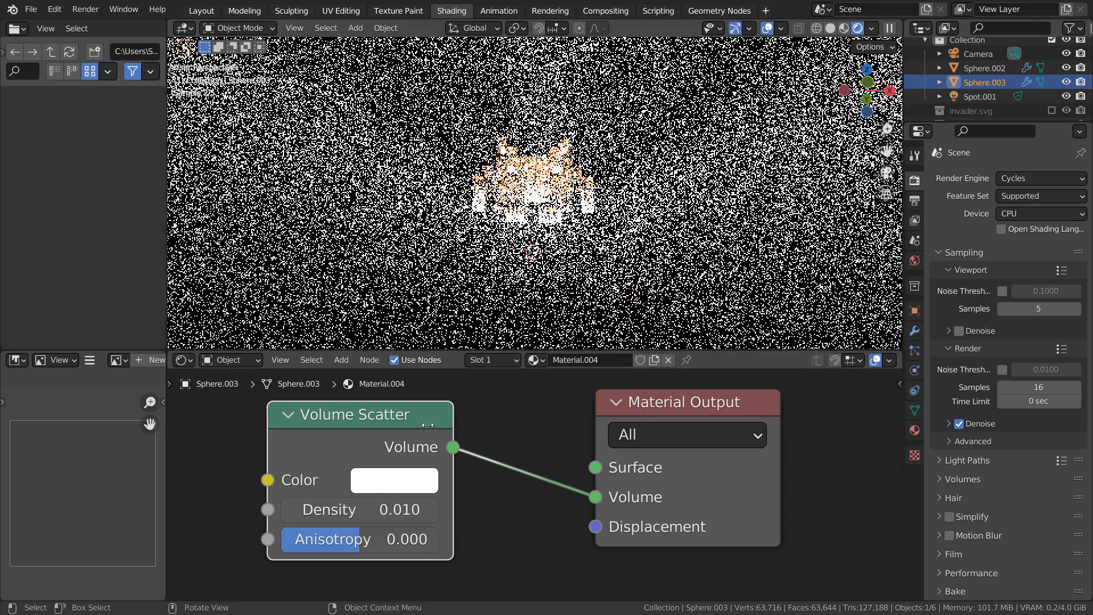
Change the Volume Scatter colour to red, then orbit the invader in the Layout workspace
{"action": "left_click", "coordinate": [393, 479]}
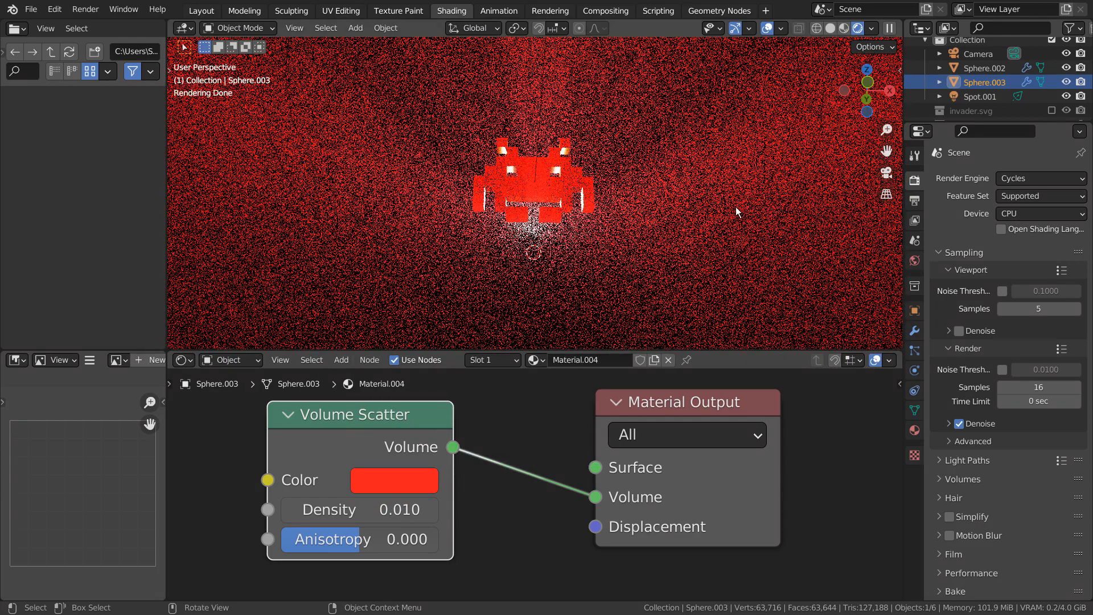
{"action": "left_click", "coordinate": [201, 10]}
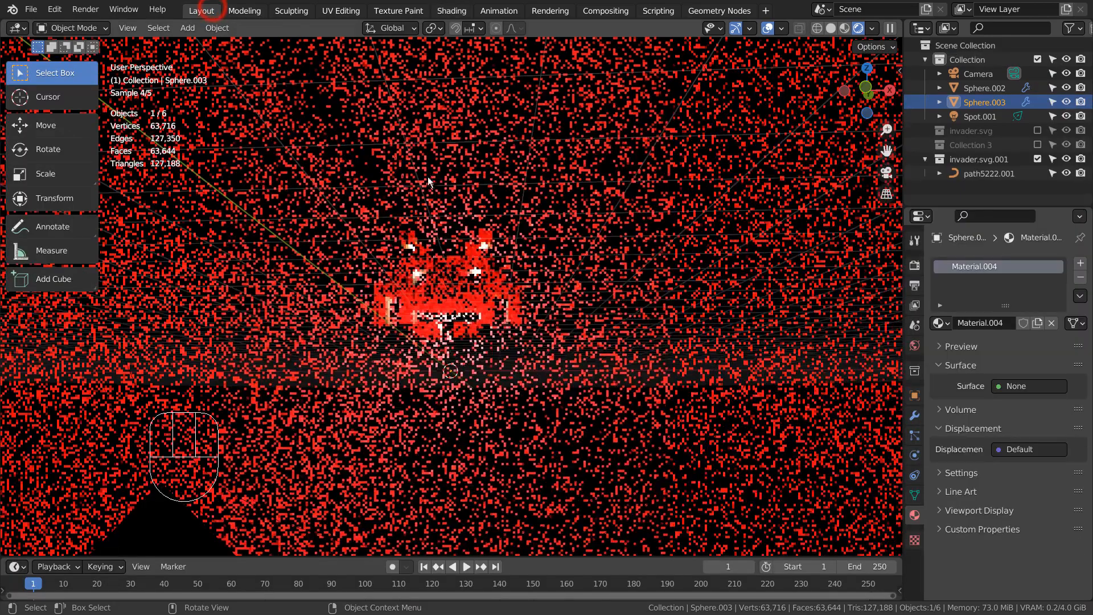
{"action": "key", "text": "alt"}
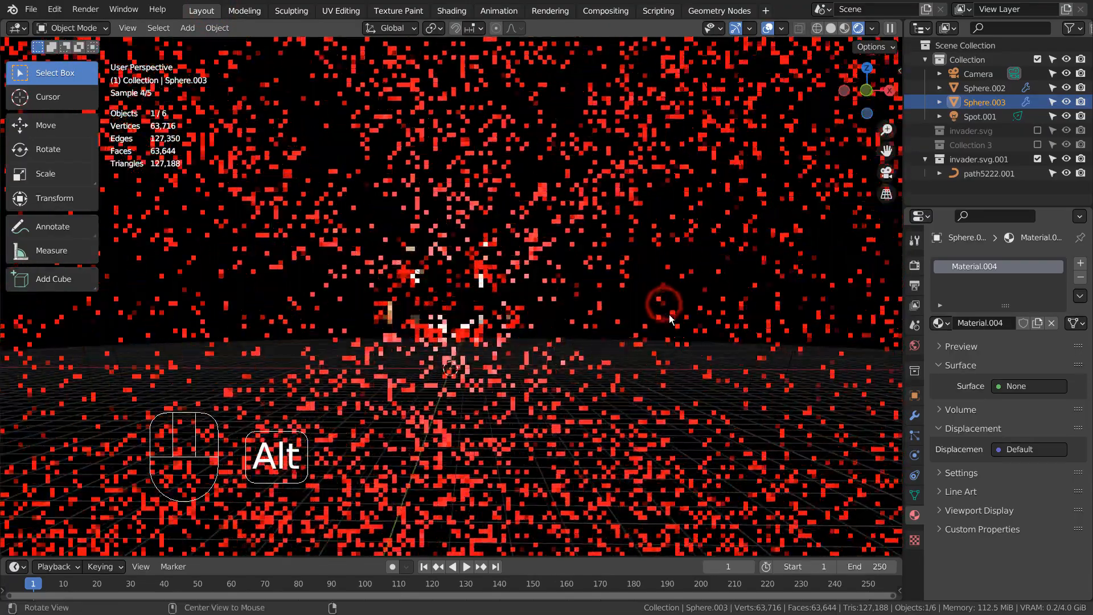